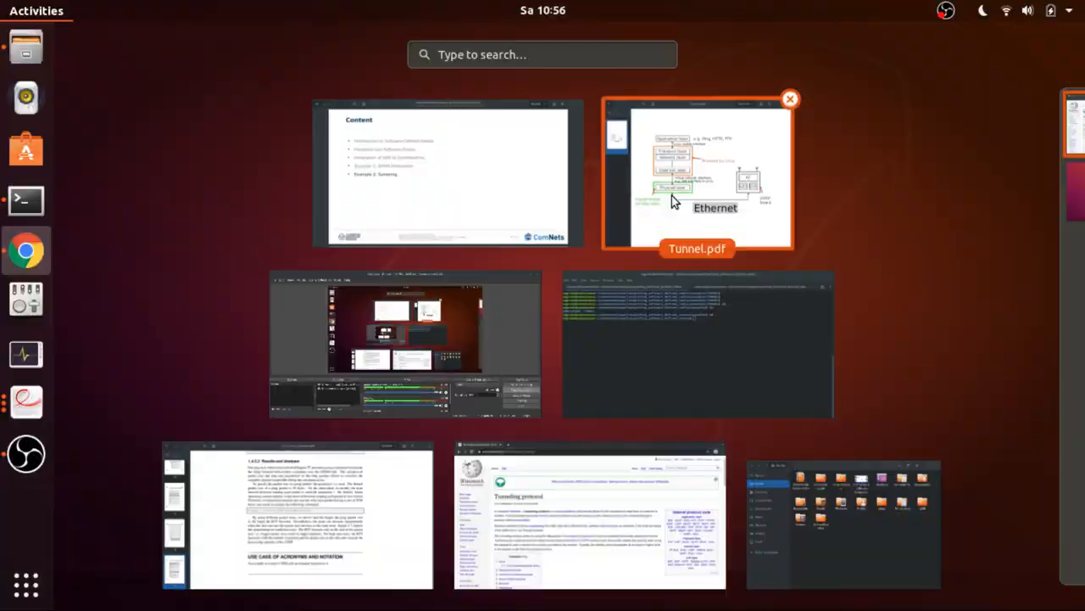
# Bring the Tunnel.pdf slides with the USRP/Ethernet layer diagram back into focus
pyautogui.click(697, 173)
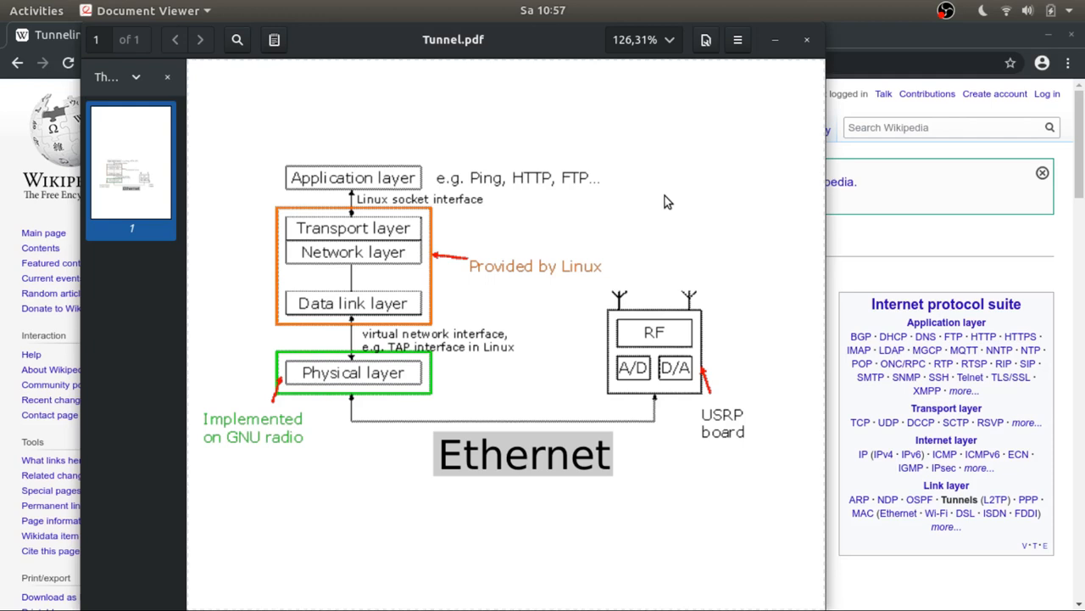
pyautogui.moveTo(640, 241)
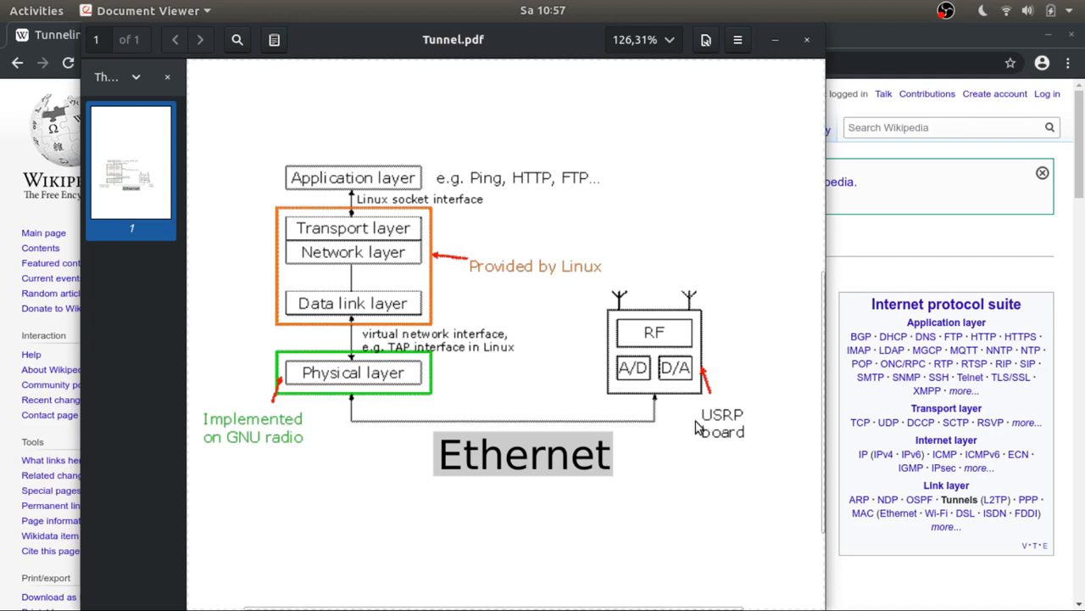
pyautogui.moveTo(641, 440)
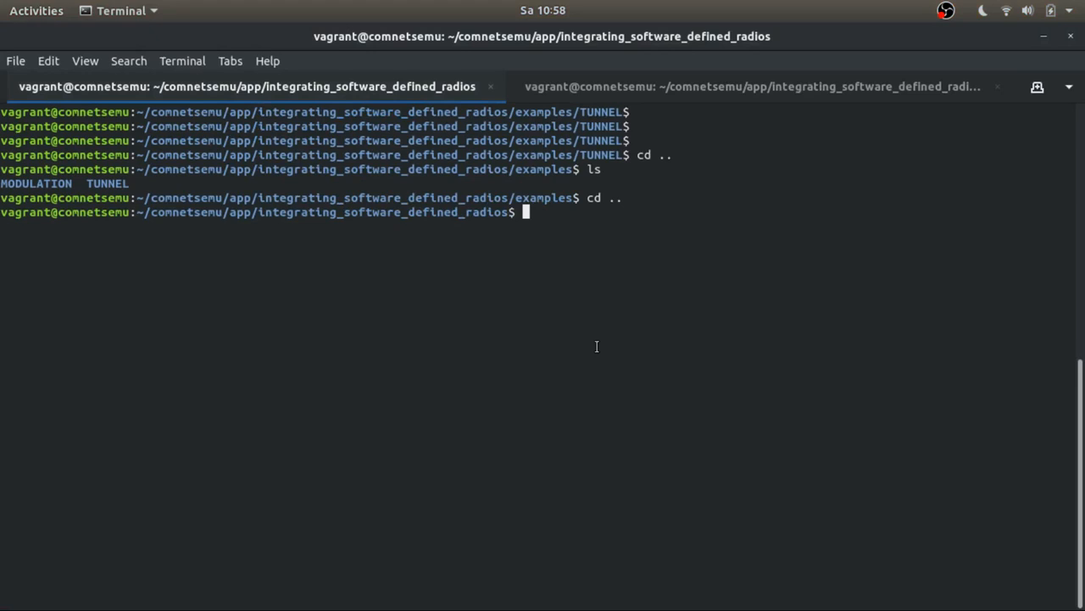
# List the integrating_software_defined_radios folder and enter ./setup.sh at the prompt
pyautogui.write('ls')
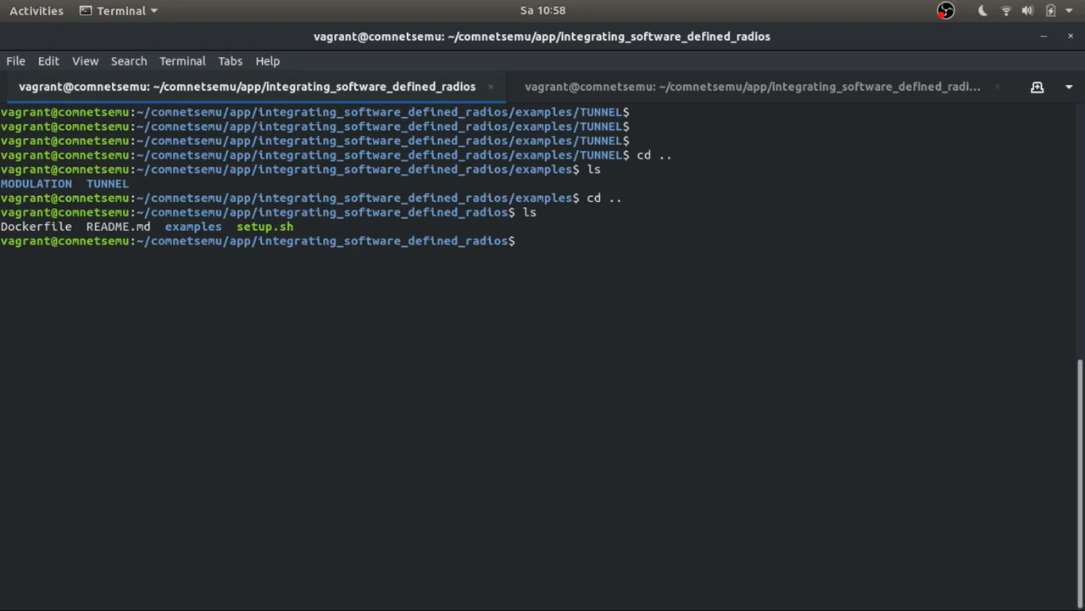
pyautogui.write('.')
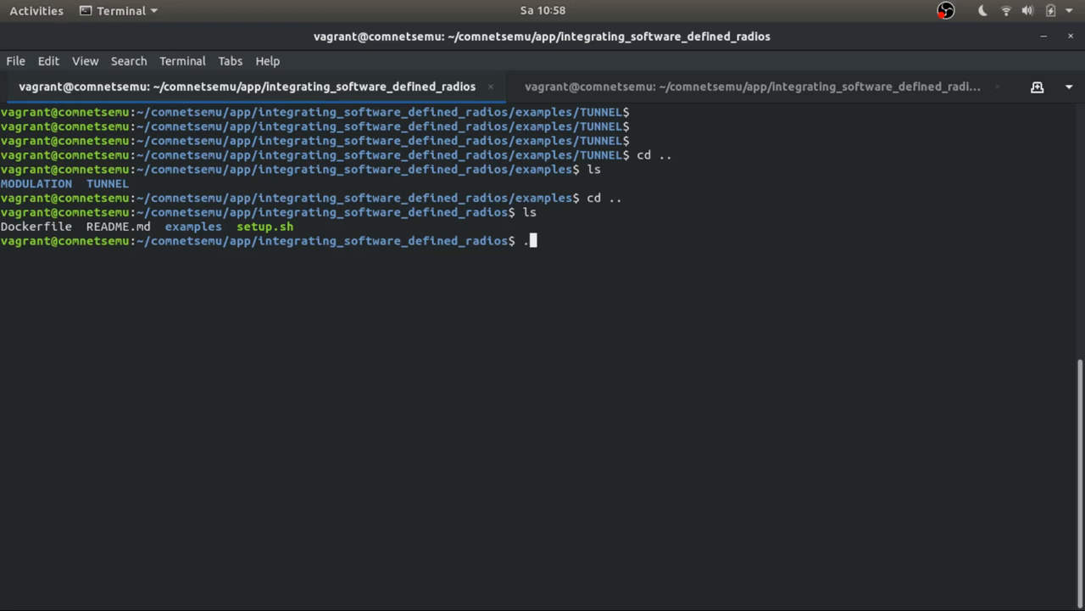
pyautogui.write('/setup.sh')
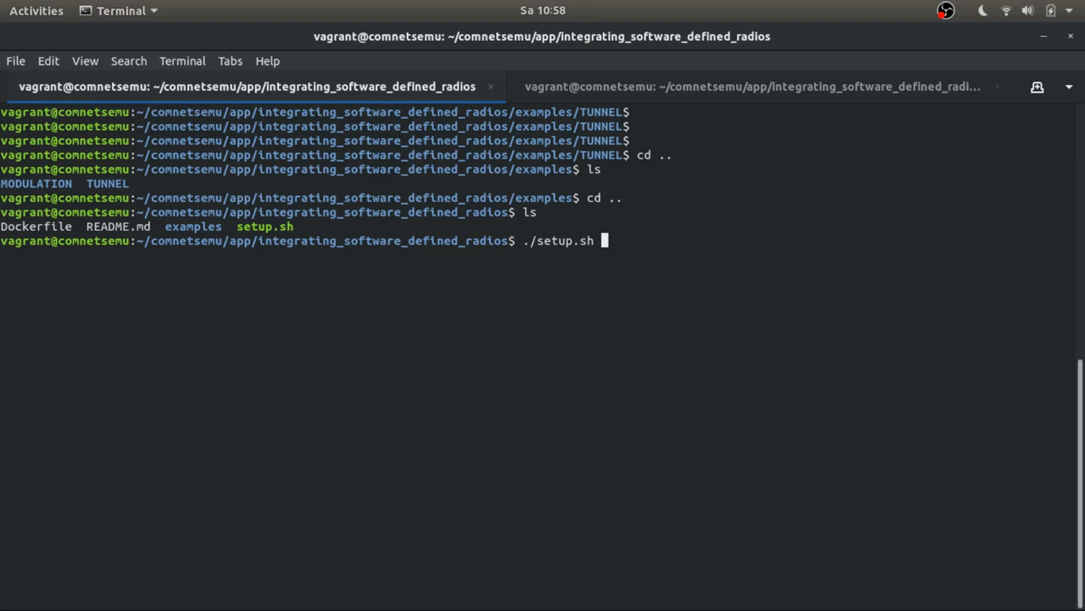
# Run setup.sh, confirming docker-compose is installed, SDR-net exists and IPv4 forwarding is 1
pyautogui.press('Return')
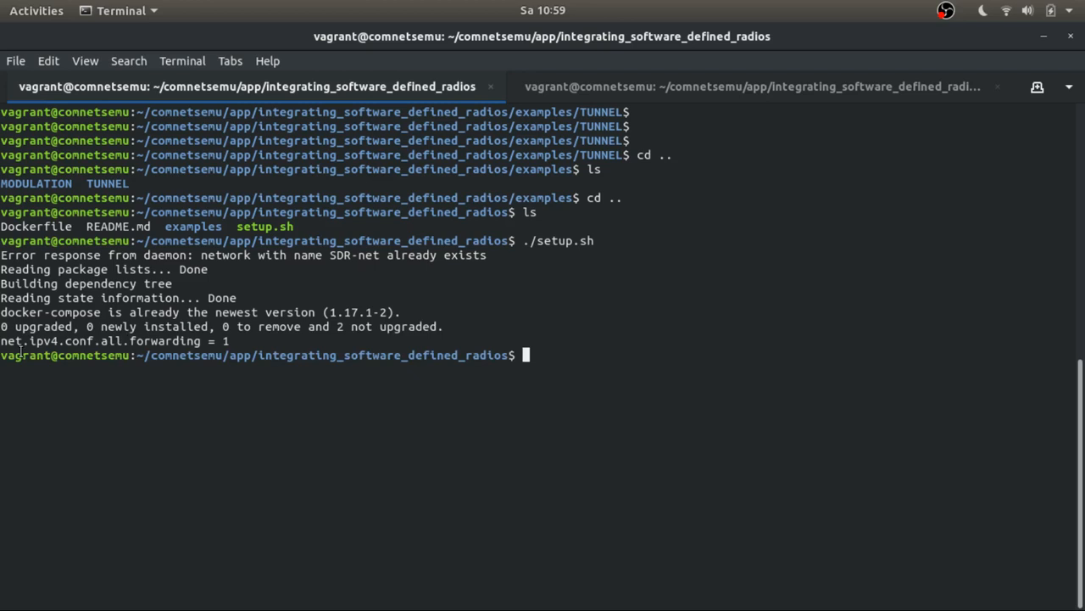
pyautogui.moveTo(546, 336)
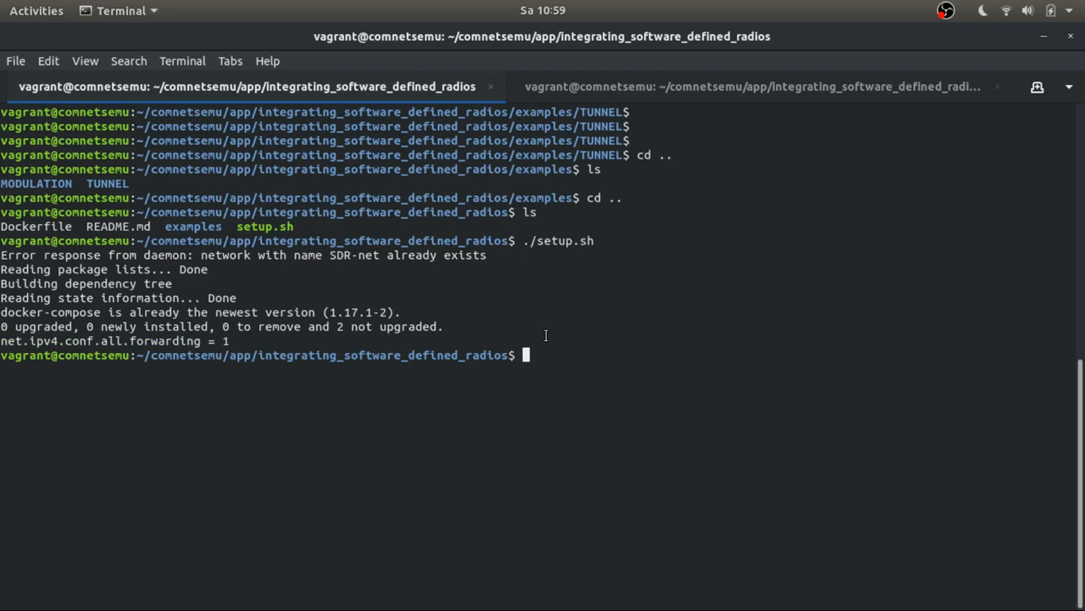
# Move into examples/TUNNEL, list docker-compose.yml and enter the nano command for it
pyautogui.write('cd examples/TUNNEL/')
pyautogui.write('na')
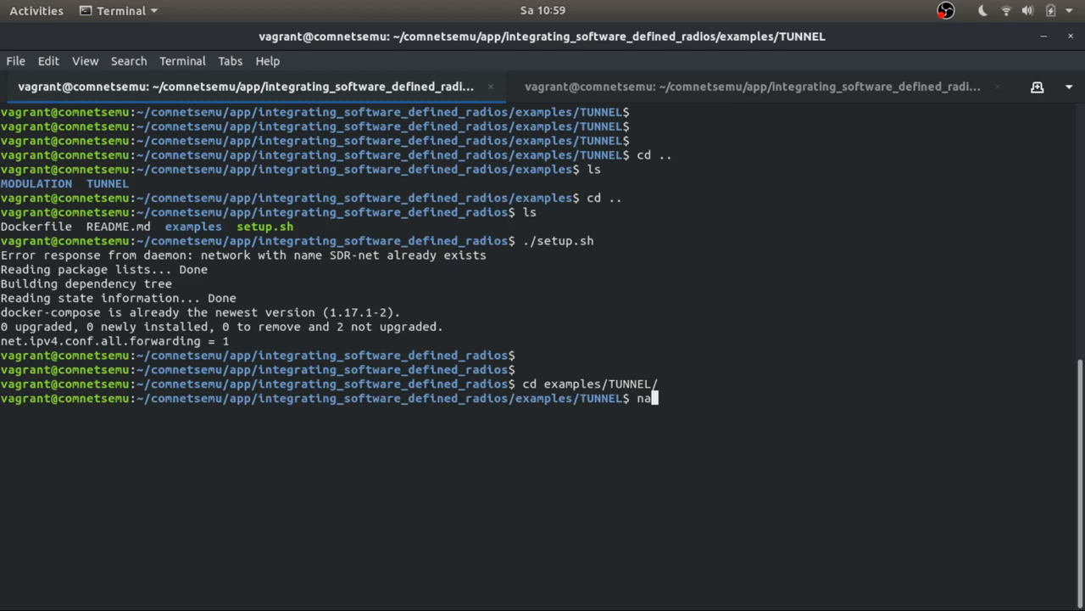
pyautogui.press('BackSpace')
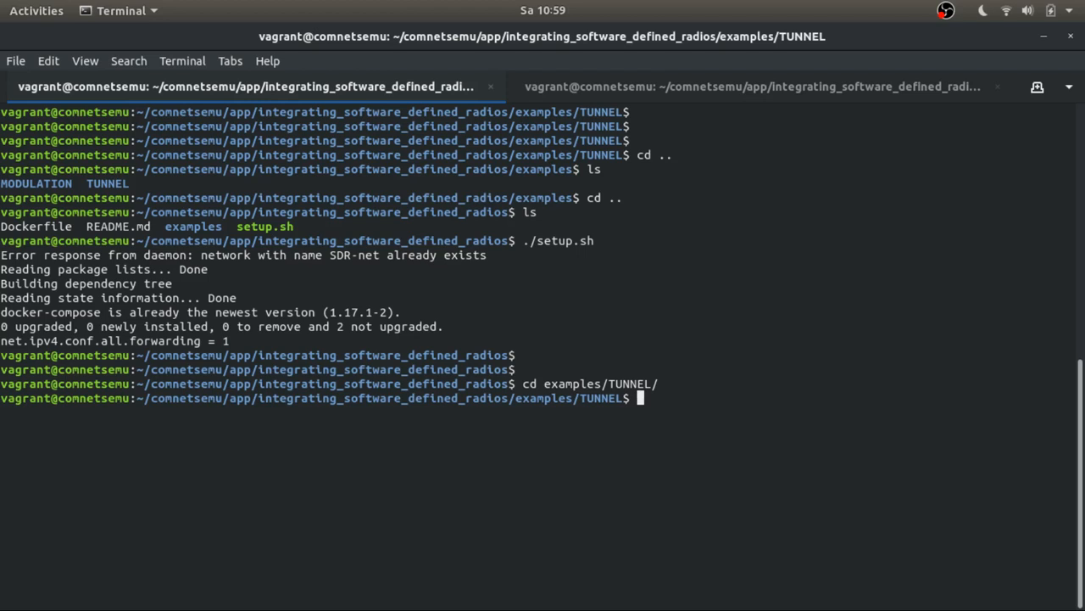
pyautogui.write('ls')
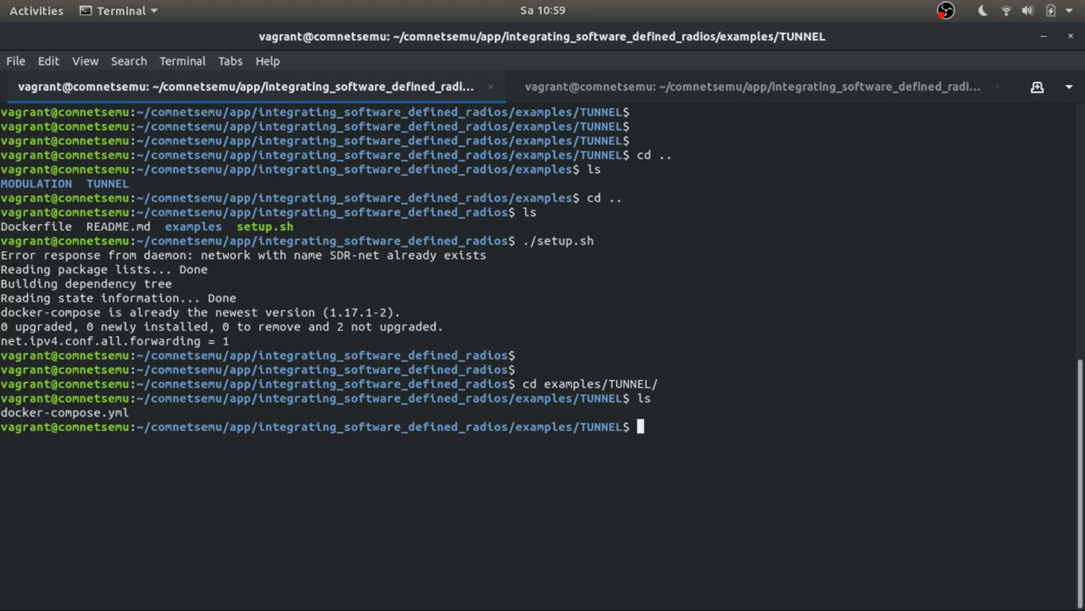
pyautogui.write('nano docker-compose.yml')
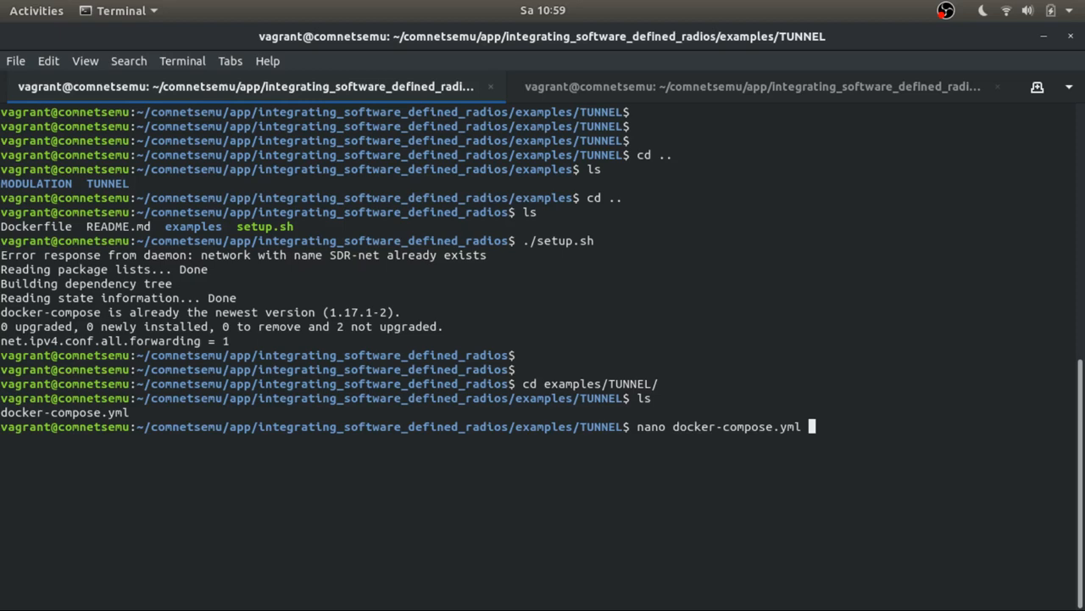
# Review the sdr1 and sdr2 services with their tunnel.py commands in docker-compose.yml
pyautogui.press('Return')
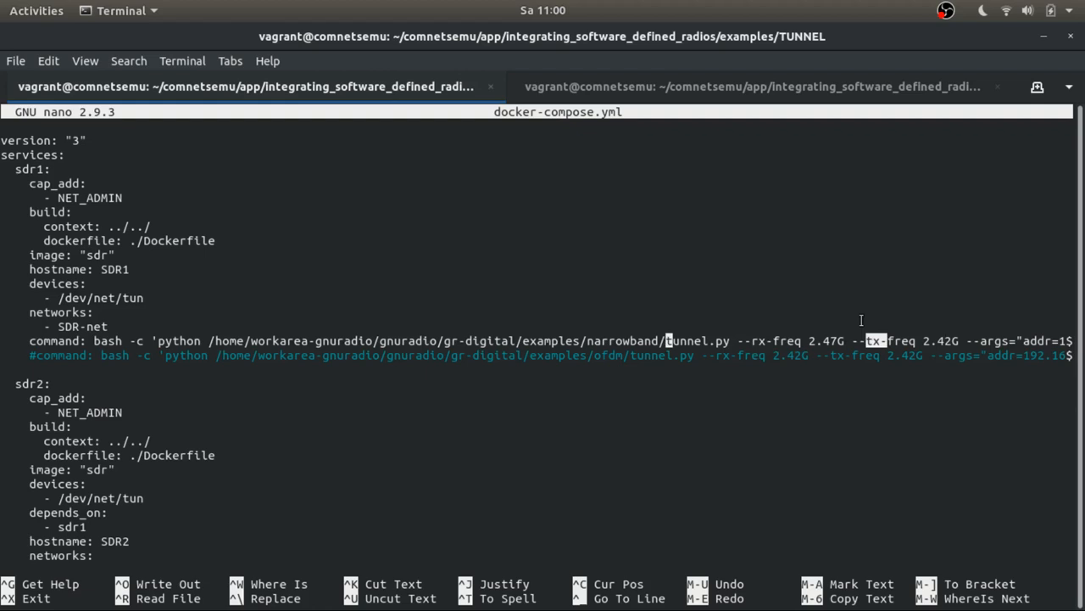
pyautogui.moveTo(888, 333)
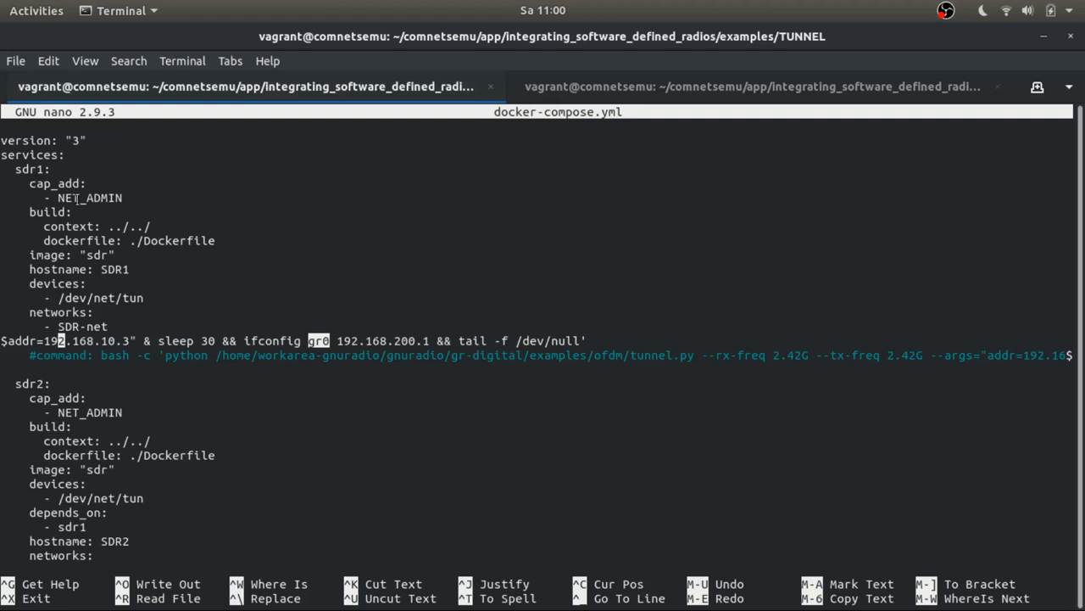
pyautogui.scroll(-3)
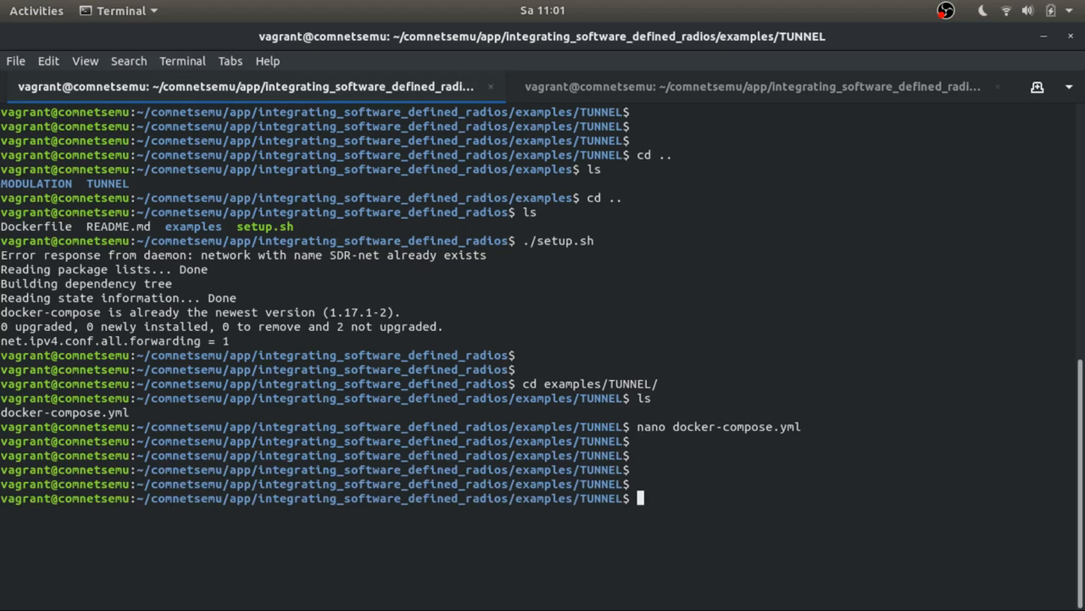
# Start the tunnel_sdr1_1 and tunnel_sdr2_1 radio containers with docker-compose up
pyautogui.write('docker-compose up')
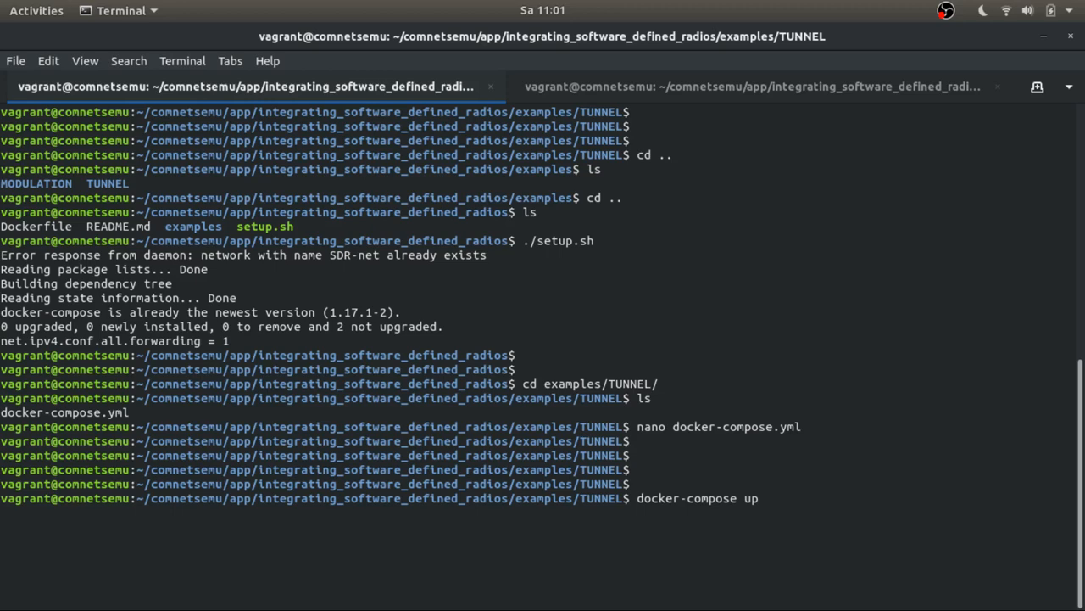
pyautogui.press('Return')
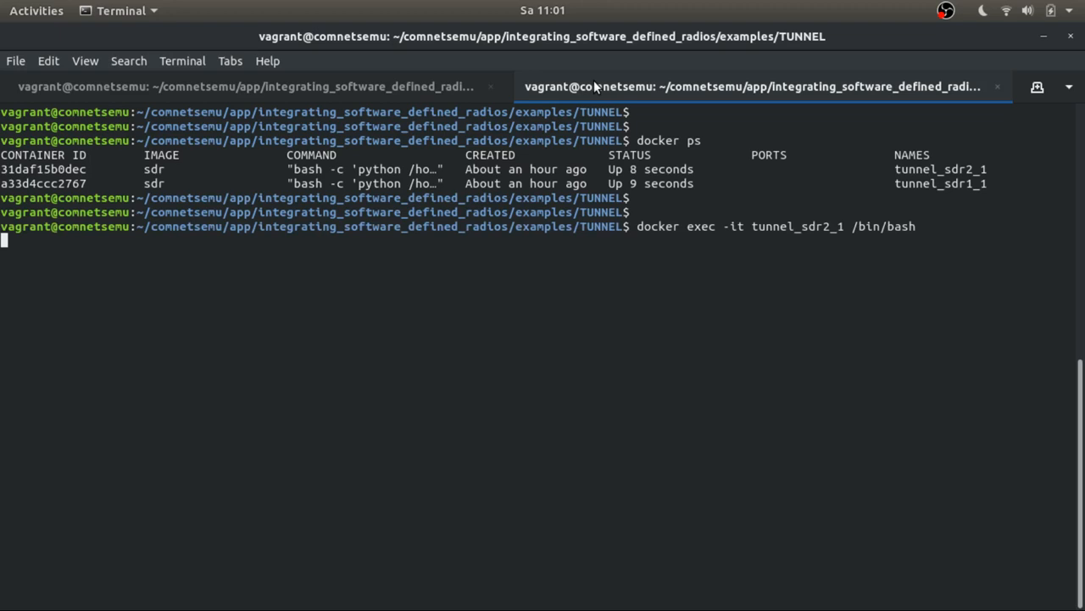
# Ping 192.168.200.1 across the tunnel from the SDR2 container, getting ~4 ms replies
pyautogui.write('ping 192.168.200.1')
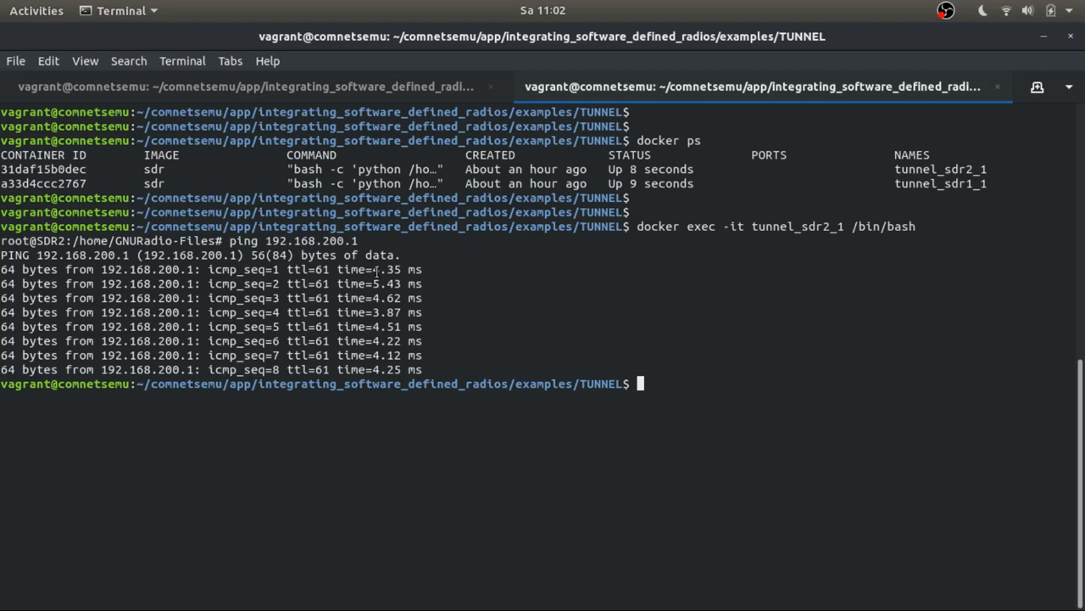
# Switch to the slides and show slide 14, Example 2: Tunneling, with its latency chart
pyautogui.click(36, 10)
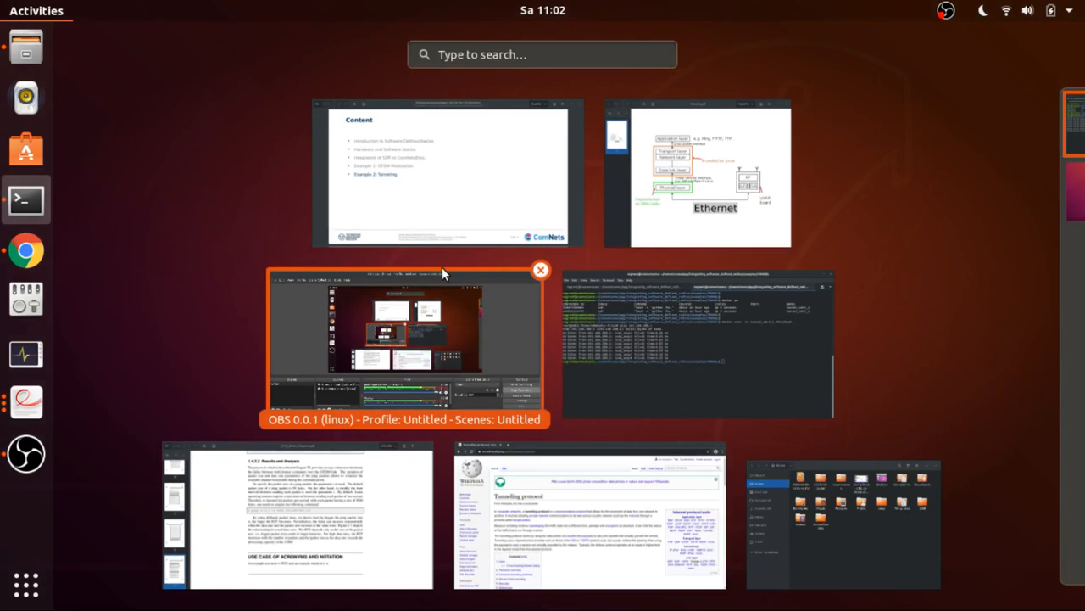
pyautogui.click(448, 173)
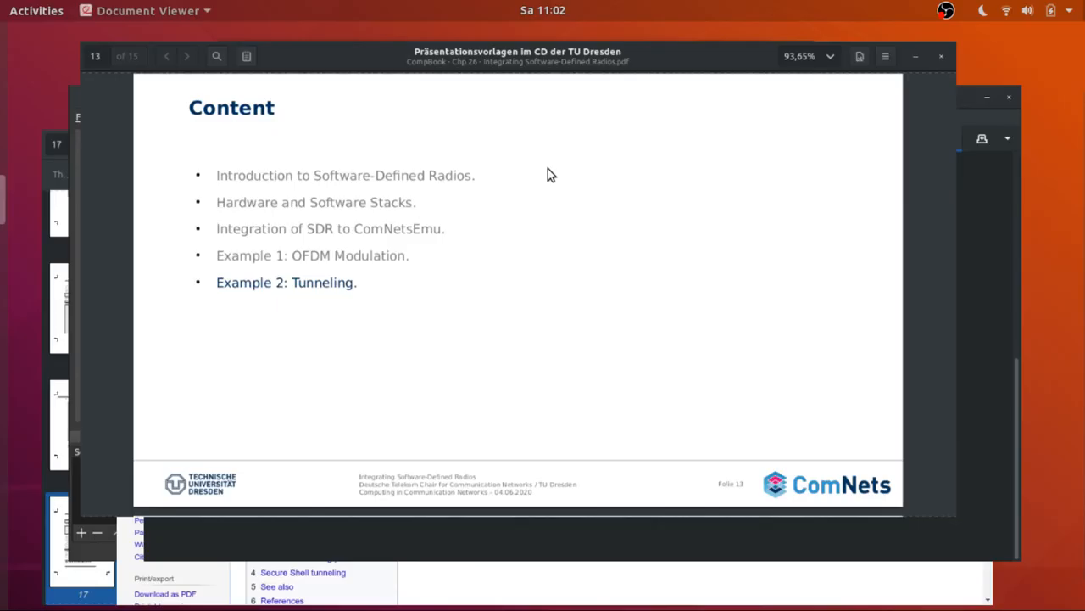
pyautogui.click(186, 56)
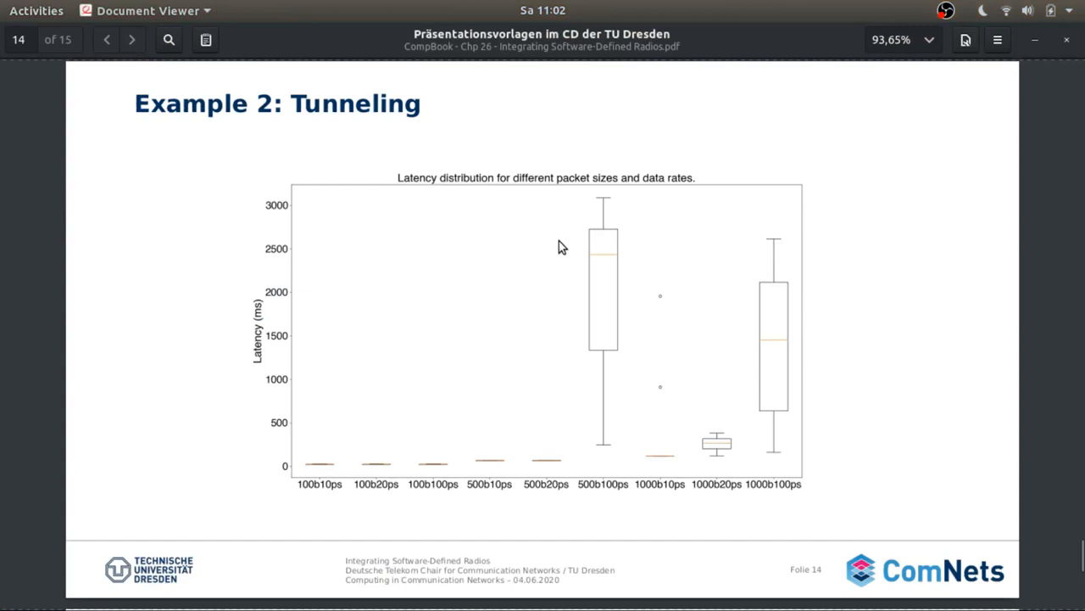
pyautogui.moveTo(383, 473)
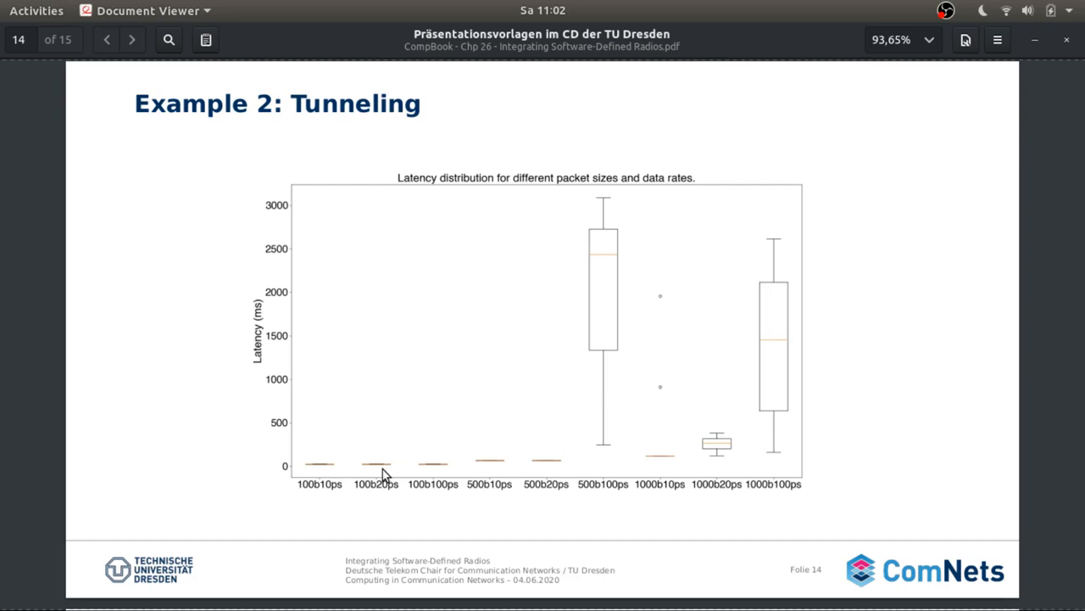
pyautogui.moveTo(529, 499)
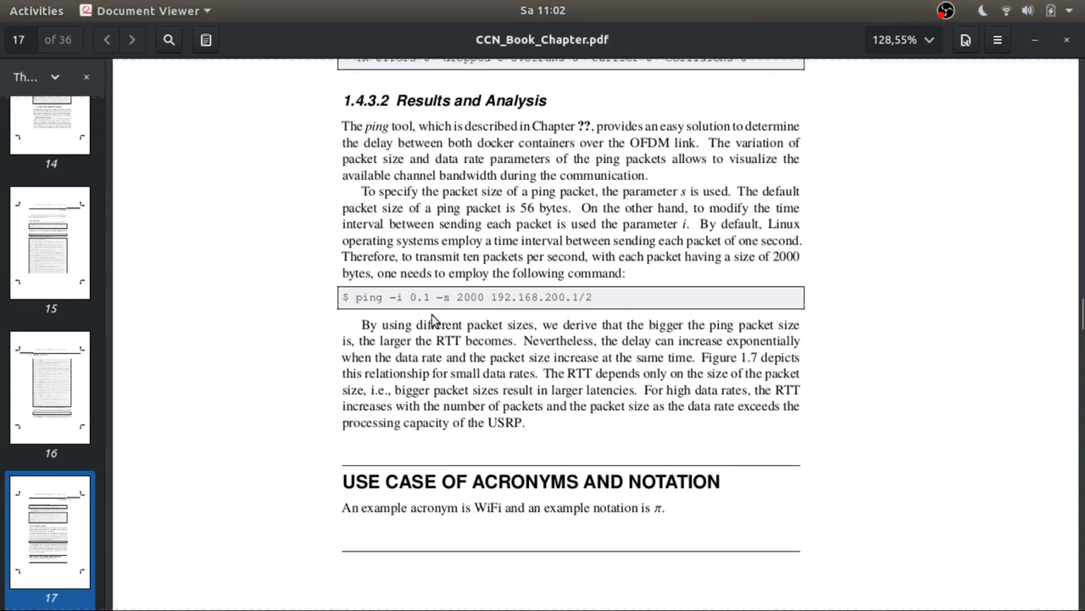
pyautogui.moveTo(681, 196)
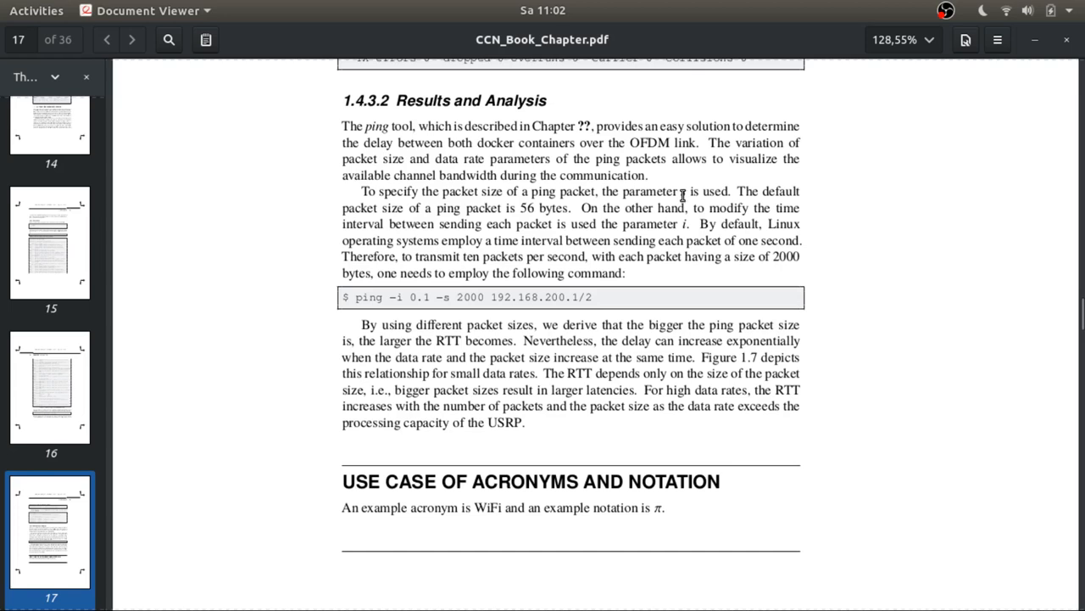
# Highlight the packet-size parameter s in the ping command on page 17 of CCN_Book_Chapter.pdf
pyautogui.doubleClick(682, 190)
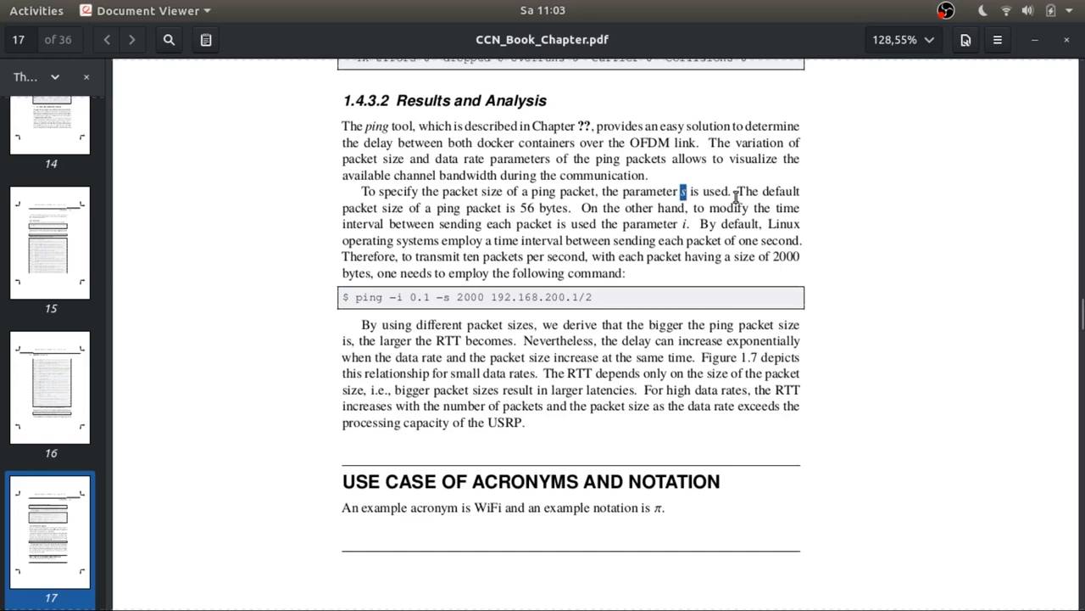
pyautogui.moveTo(451, 227)
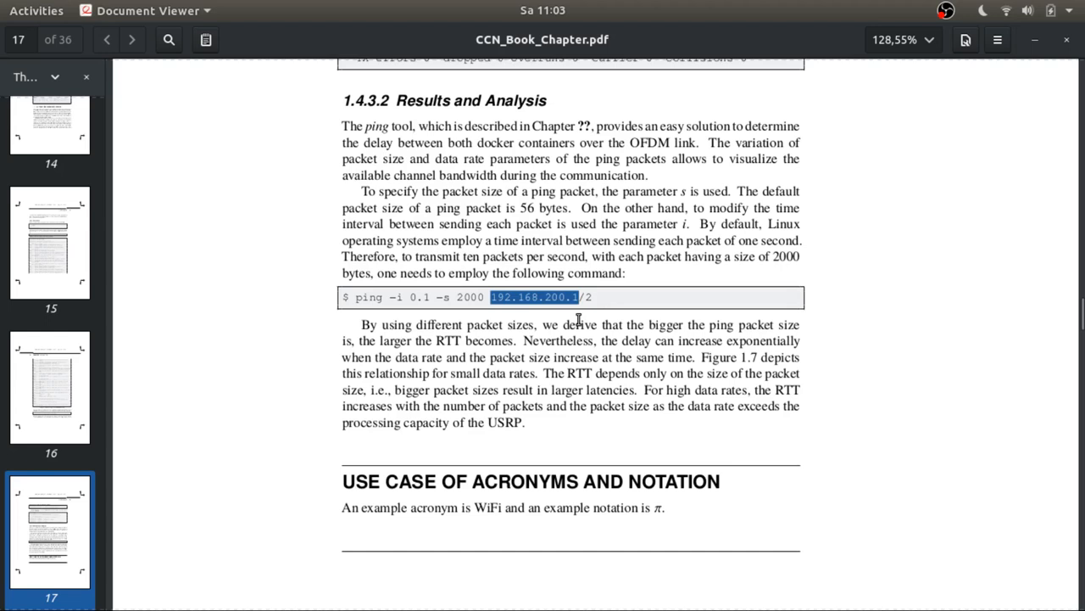
pyautogui.moveTo(588, 302)
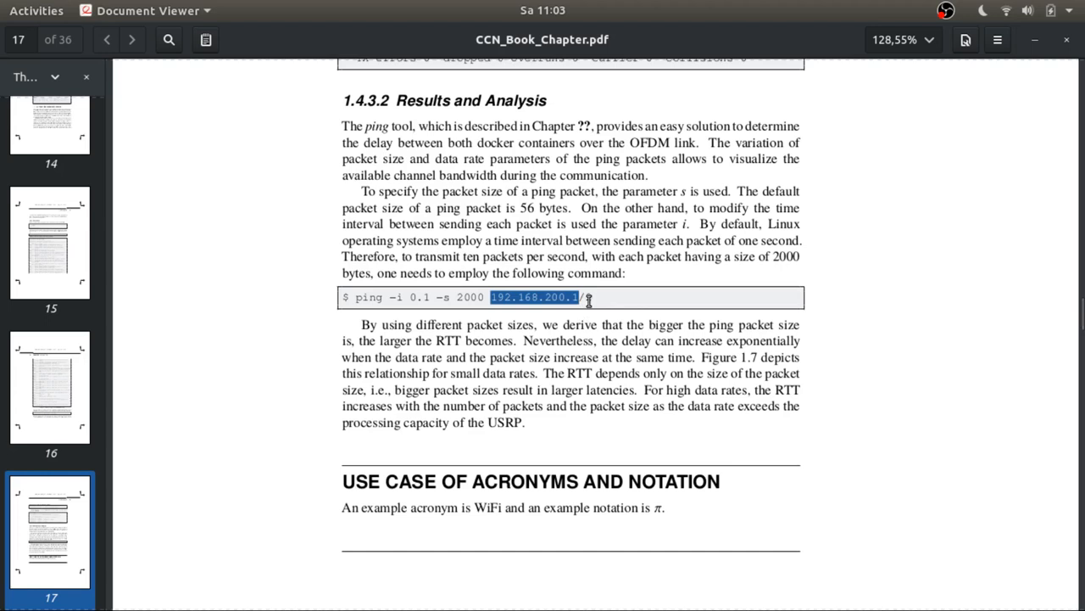